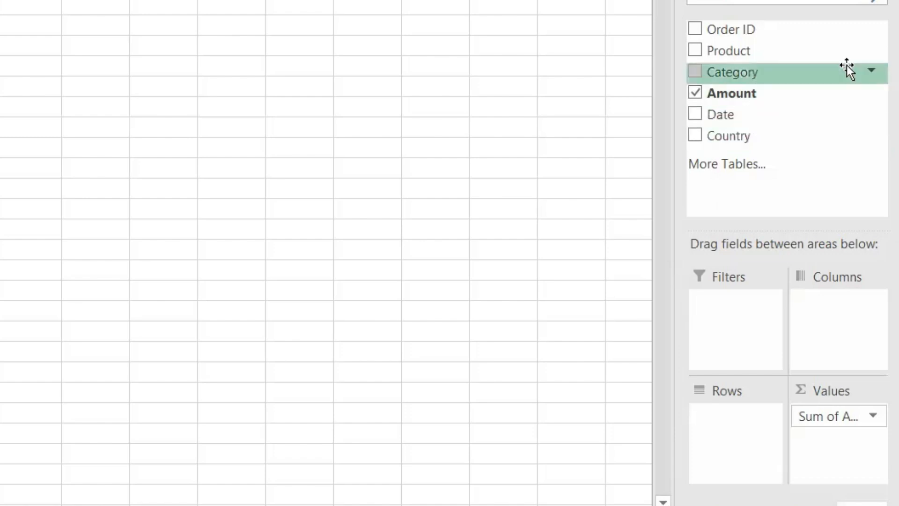
{"action": "mouse_move", "coordinate": [756, 73]}
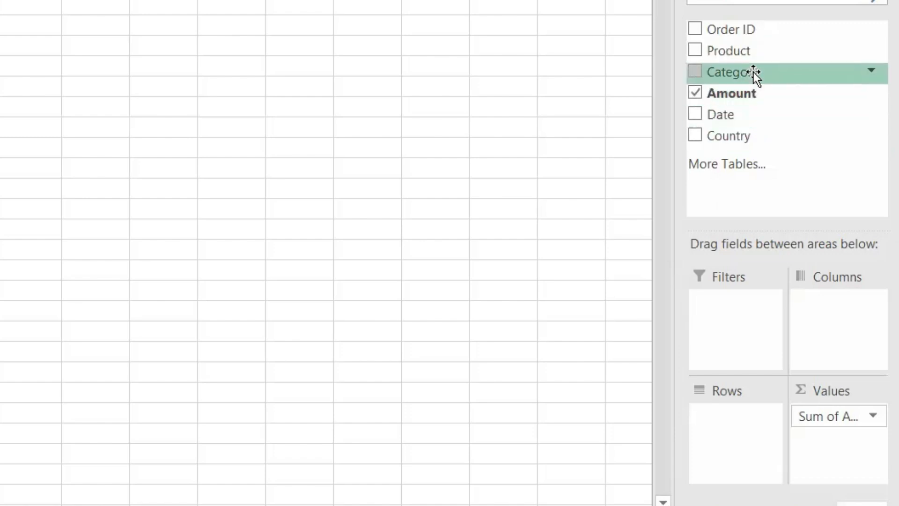
Step: Add Country to the Rows area so countries list beneath Fruit and Vegetables
{"action": "left_click", "coordinate": [695, 135]}
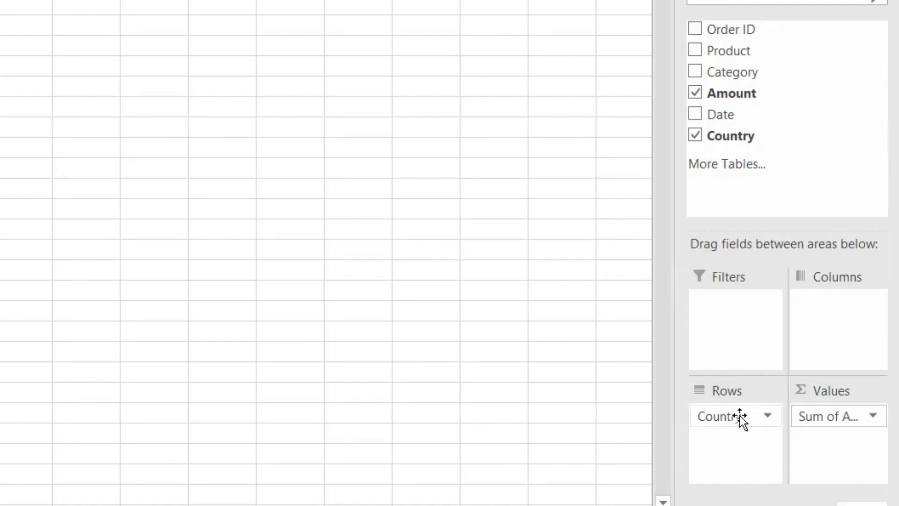
{"action": "mouse_move", "coordinate": [743, 439]}
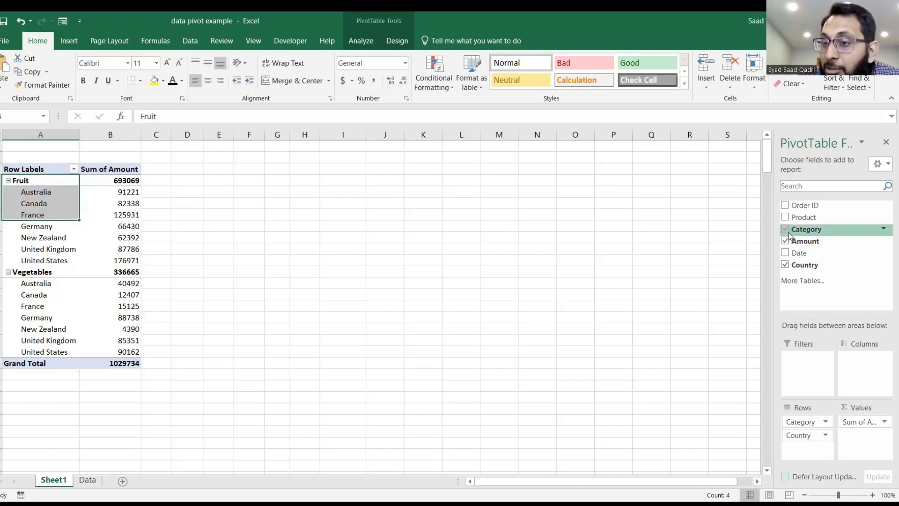
Step: Remove Category from Rows and add Amount to Values a second time as Sum of Amount2
{"action": "left_click", "coordinate": [785, 229]}
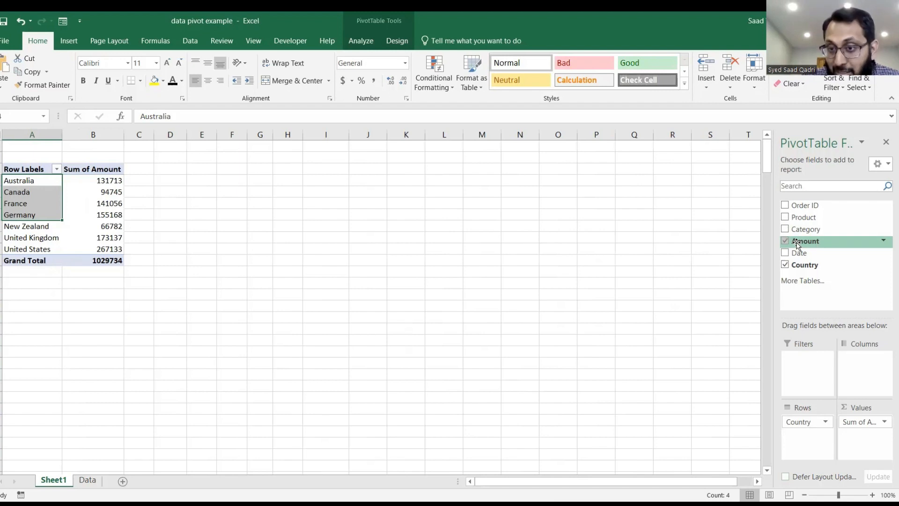
{"action": "left_click", "coordinate": [786, 241]}
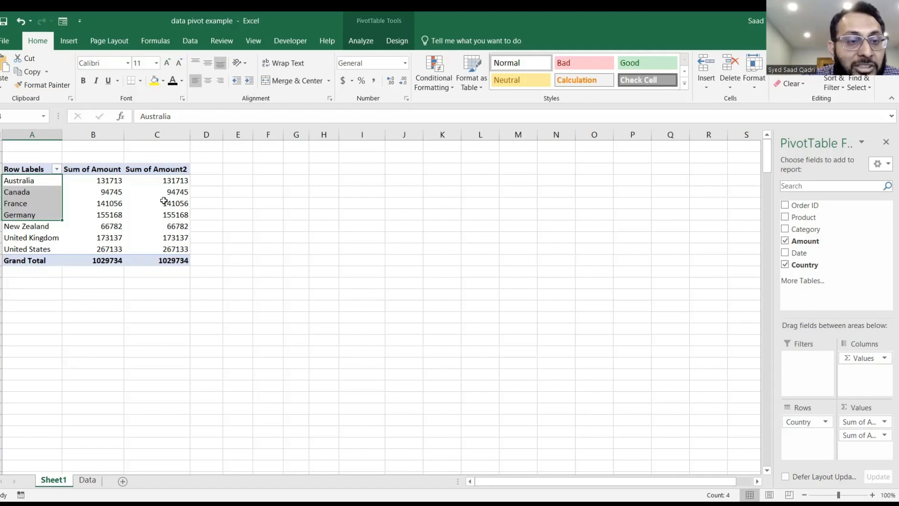
Step: Set Sum of Amount2's Value Field Settings to show values as % of Grand Total
{"action": "left_click", "coordinate": [157, 203]}
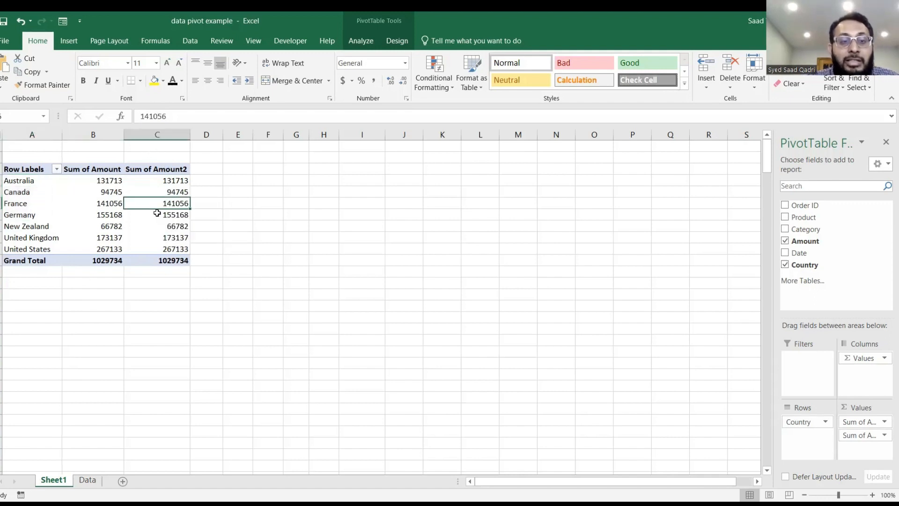
{"action": "mouse_move", "coordinate": [166, 191]}
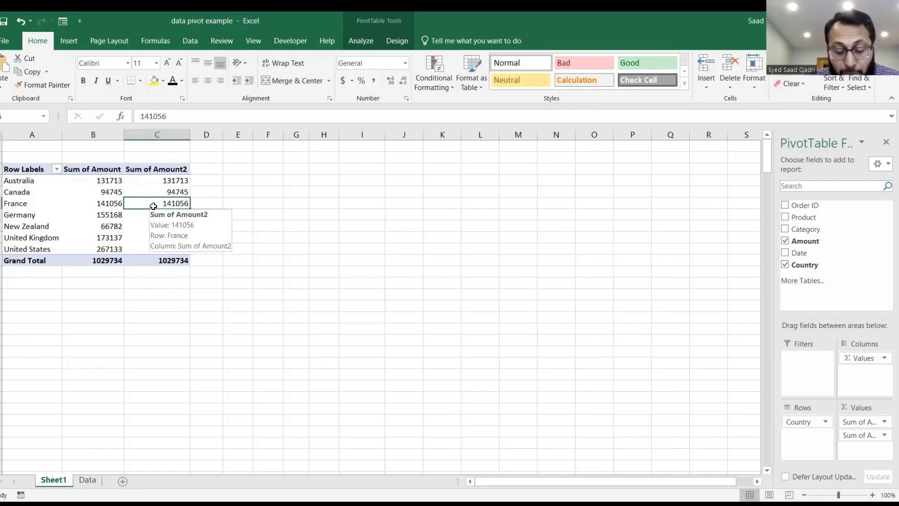
{"action": "right_click", "coordinate": [156, 204]}
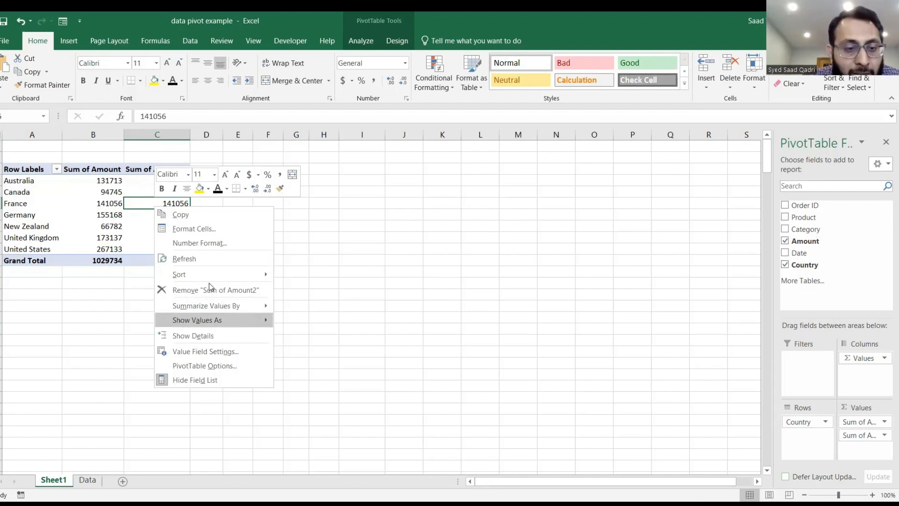
{"action": "mouse_move", "coordinate": [216, 356]}
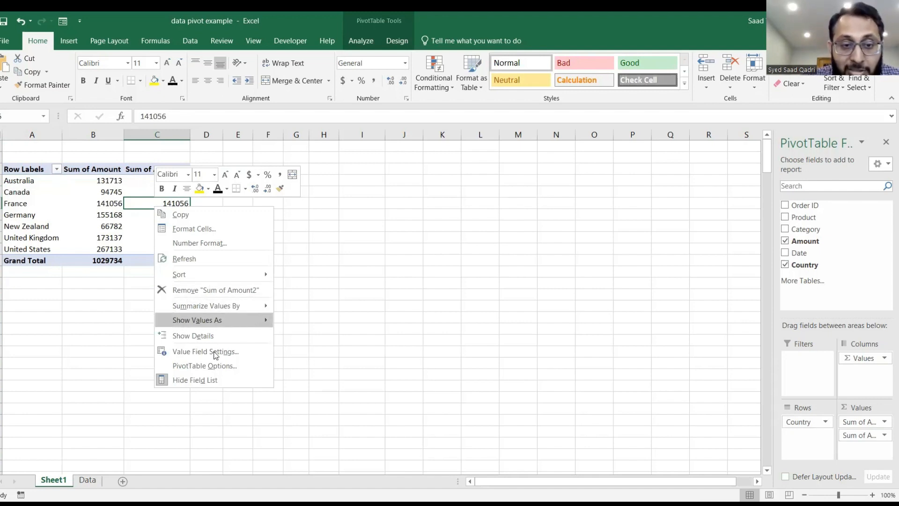
{"action": "left_click", "coordinate": [205, 351]}
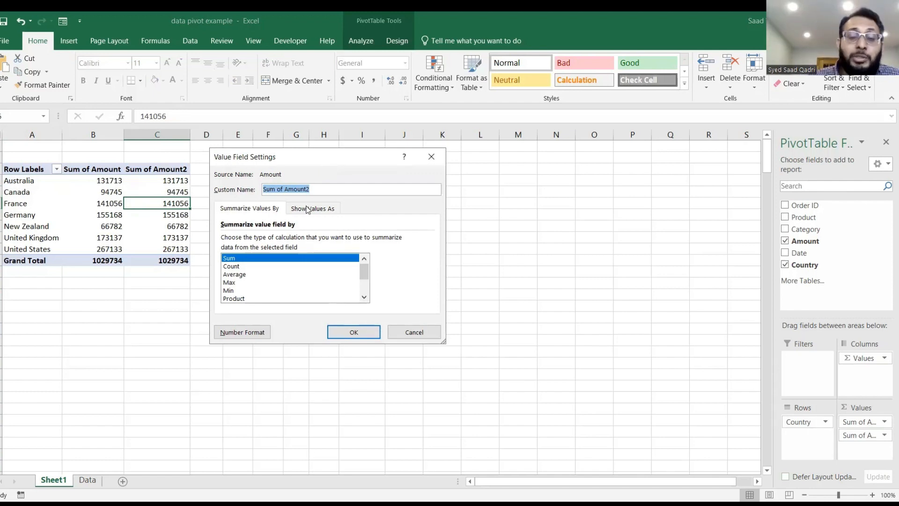
{"action": "left_click", "coordinate": [313, 208]}
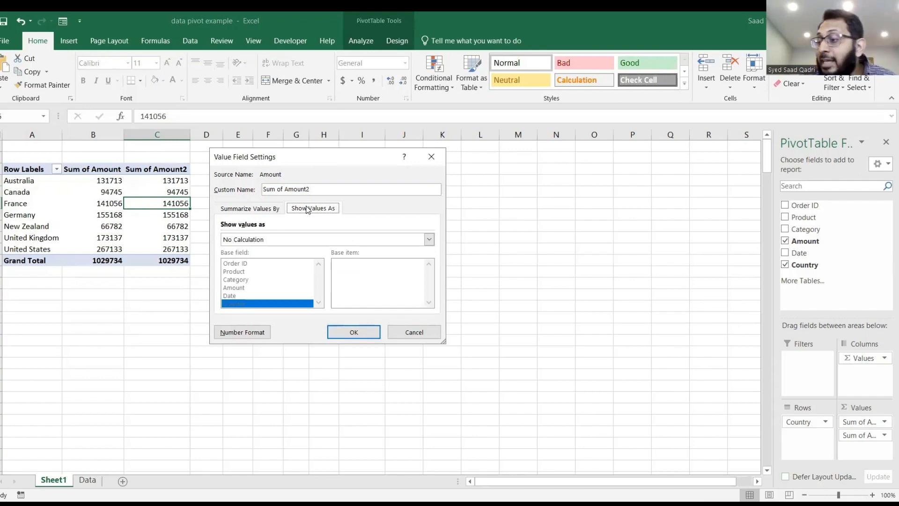
{"action": "mouse_move", "coordinate": [405, 231]}
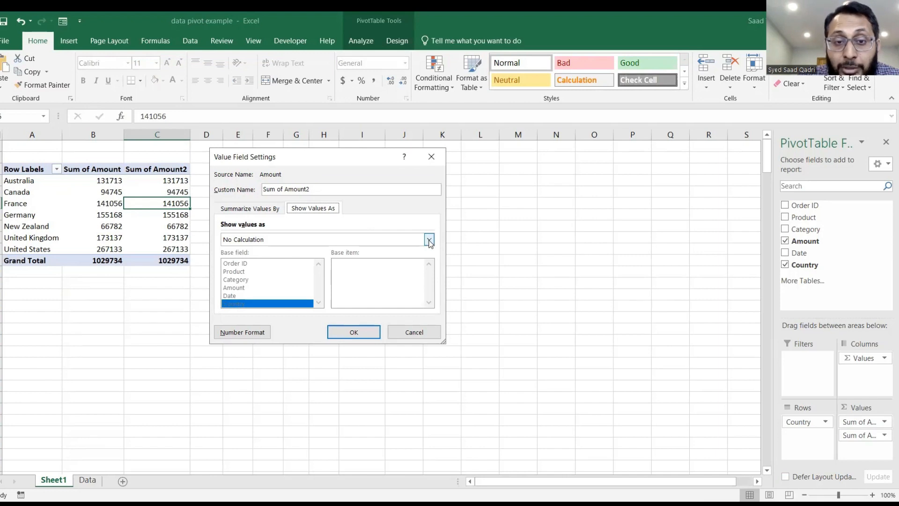
{"action": "left_click", "coordinate": [428, 238]}
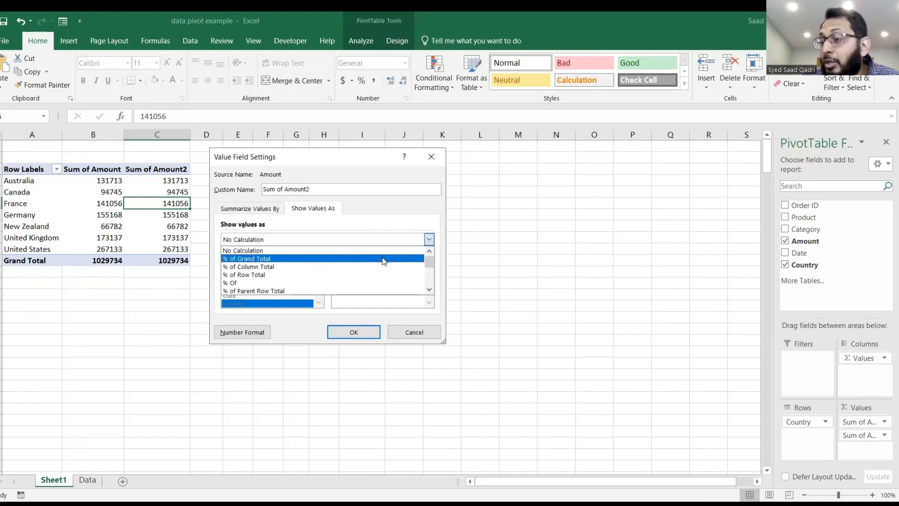
{"action": "left_click", "coordinate": [247, 259]}
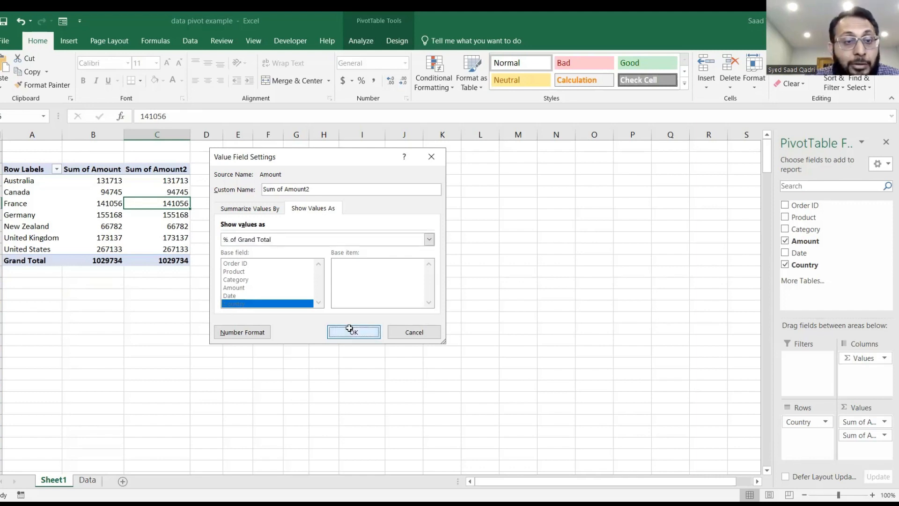
{"action": "left_click", "coordinate": [353, 331]}
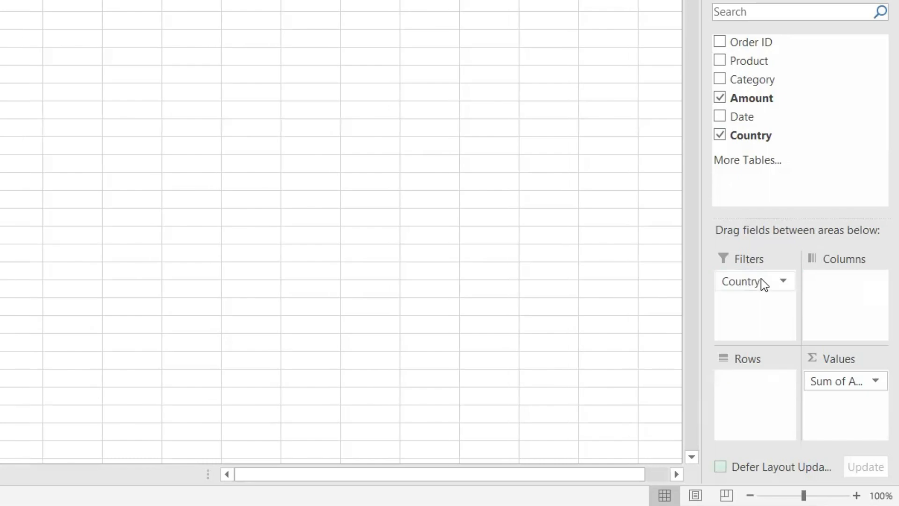
{"action": "mouse_move", "coordinate": [756, 78]}
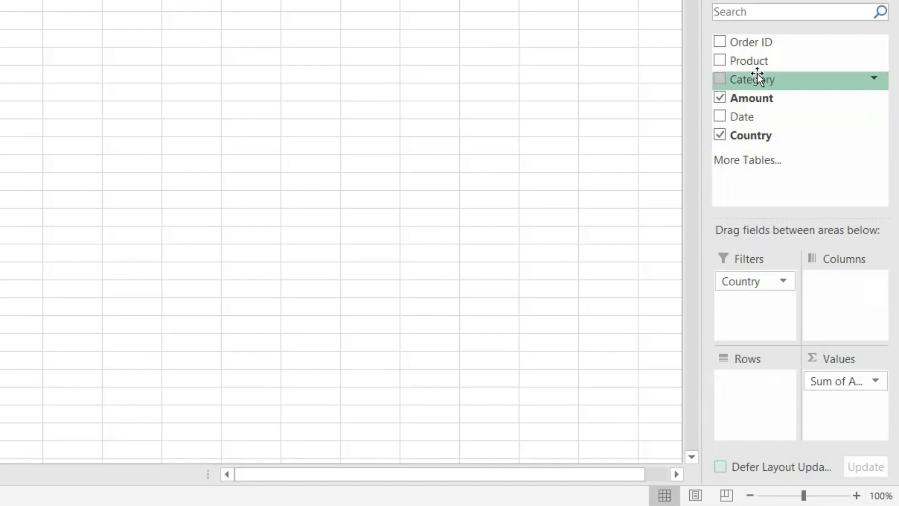
Step: Place Product as a second filter under Country and add Order ID to Rows
{"action": "left_click_drag", "start_coordinate": [752, 60], "coordinate": [755, 301]}
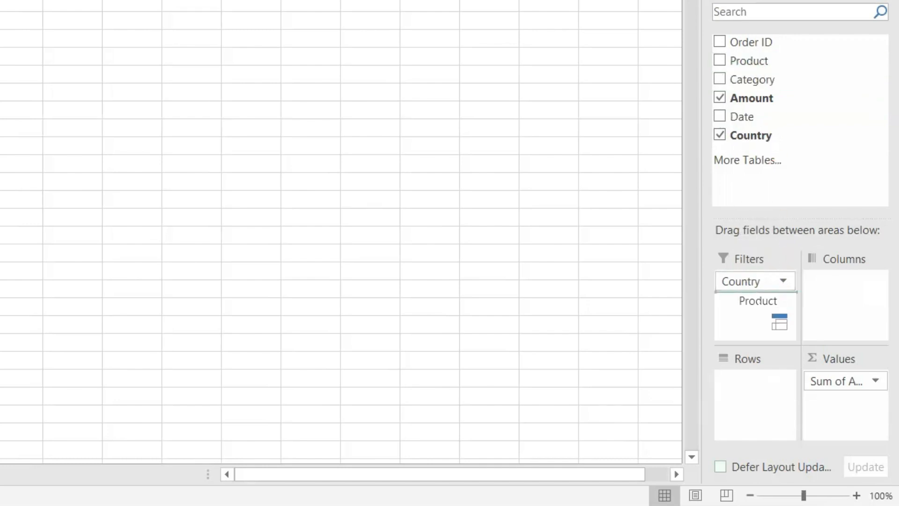
{"action": "left_click", "coordinate": [720, 60]}
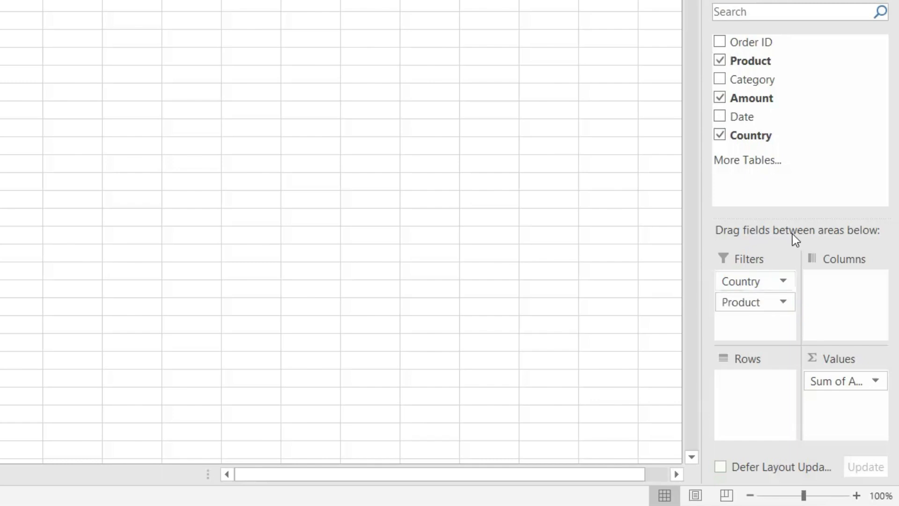
{"action": "left_click", "coordinate": [720, 41]}
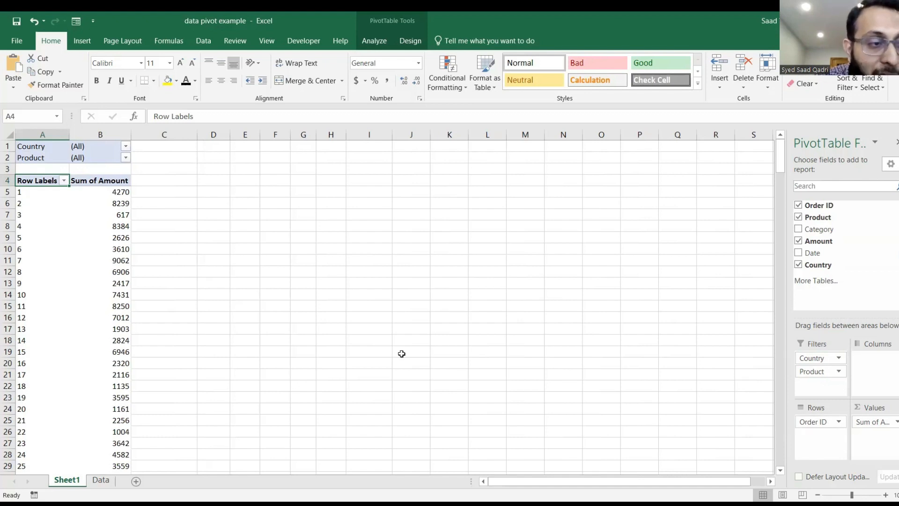
{"action": "mouse_move", "coordinate": [218, 152]}
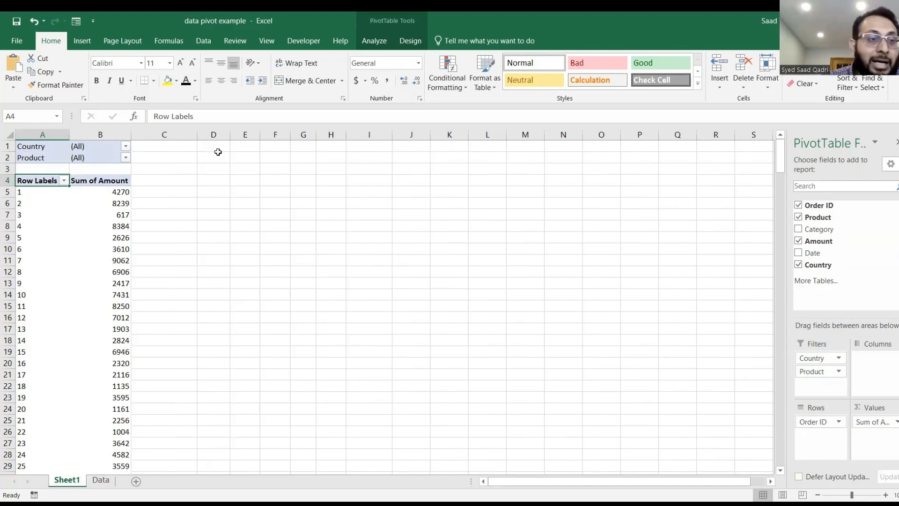
{"action": "mouse_move", "coordinate": [128, 149]}
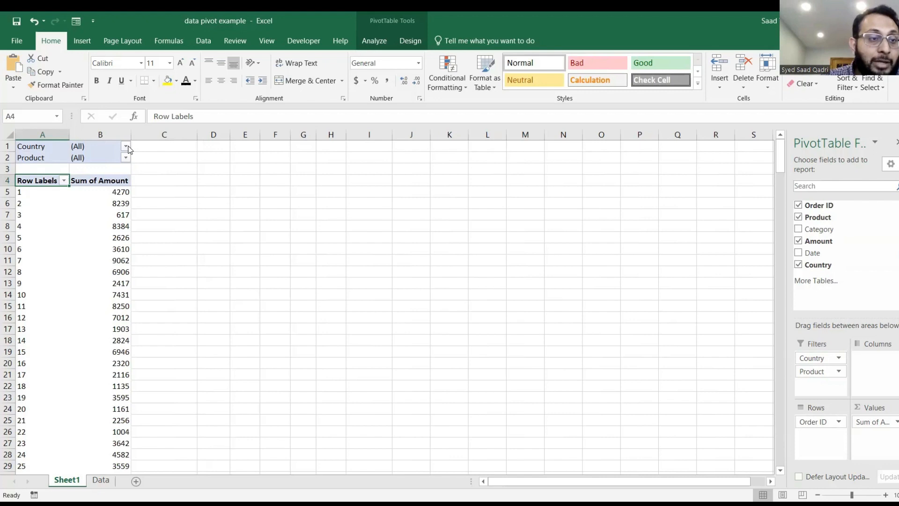
Step: Filter Country to Germany and Product to Beans, leaving six orders totalling 29905
{"action": "left_click", "coordinate": [125, 146]}
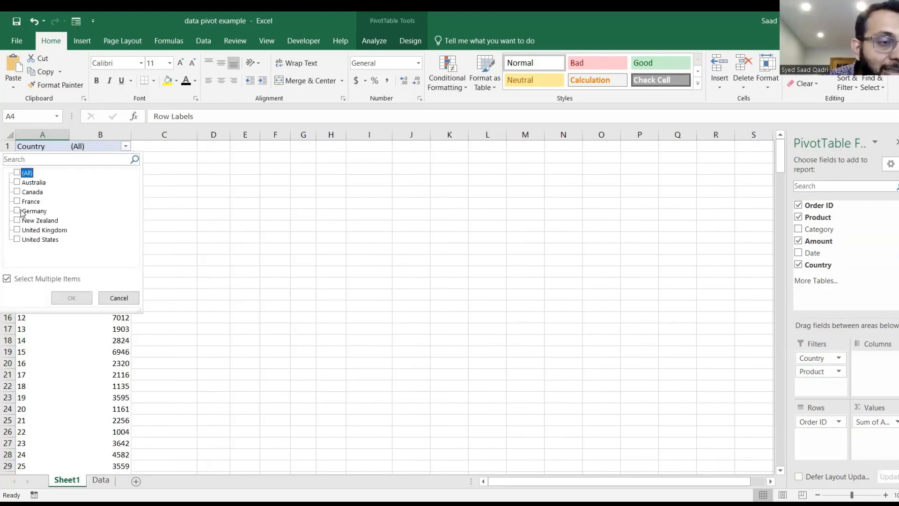
{"action": "left_click", "coordinate": [16, 211]}
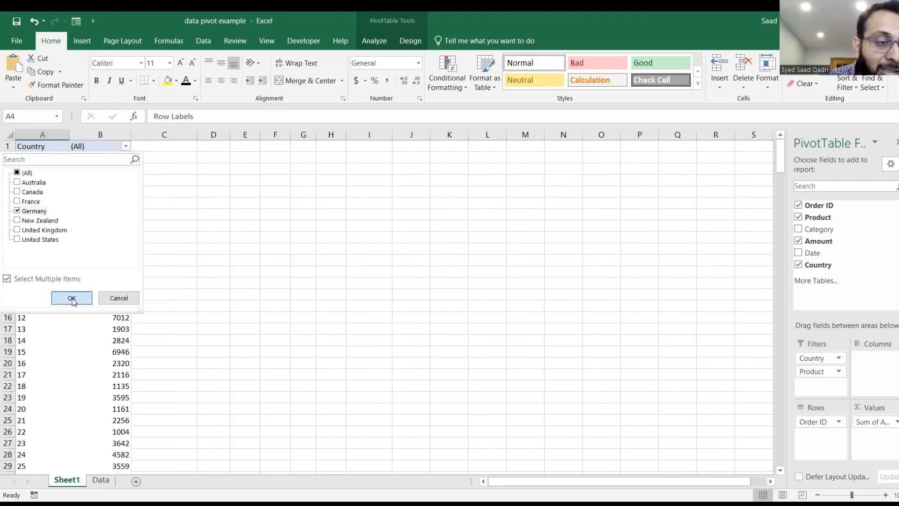
{"action": "left_click", "coordinate": [71, 297]}
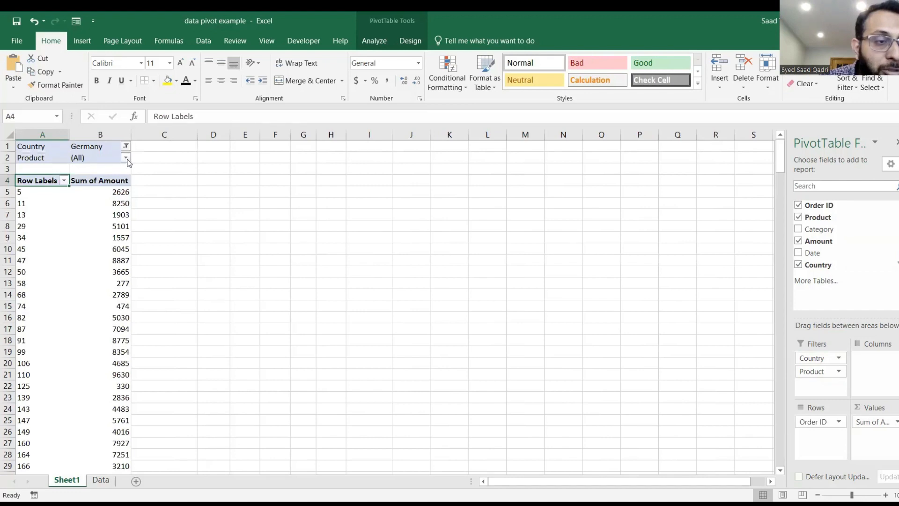
{"action": "left_click", "coordinate": [124, 157]}
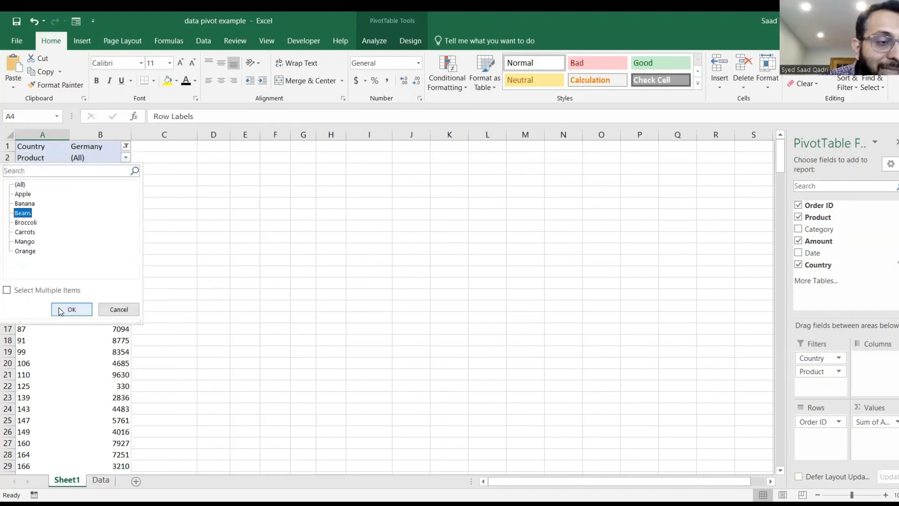
{"action": "left_click", "coordinate": [71, 309]}
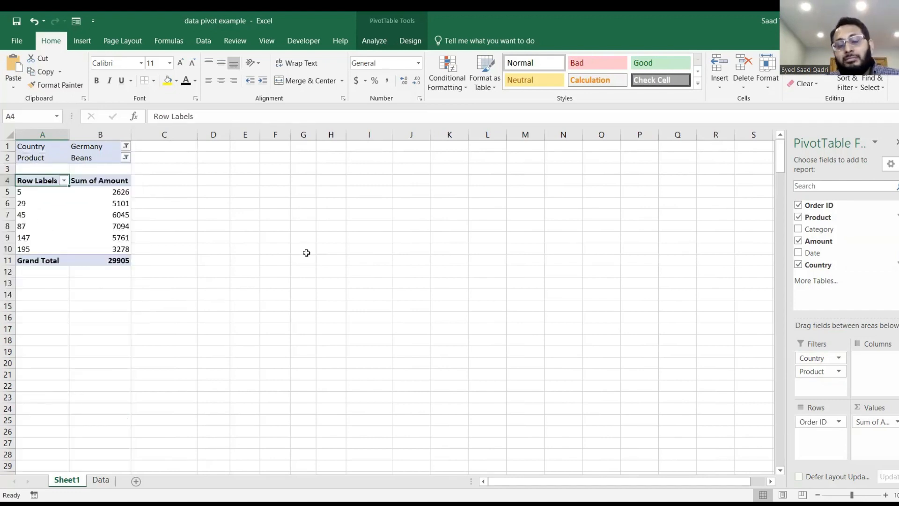